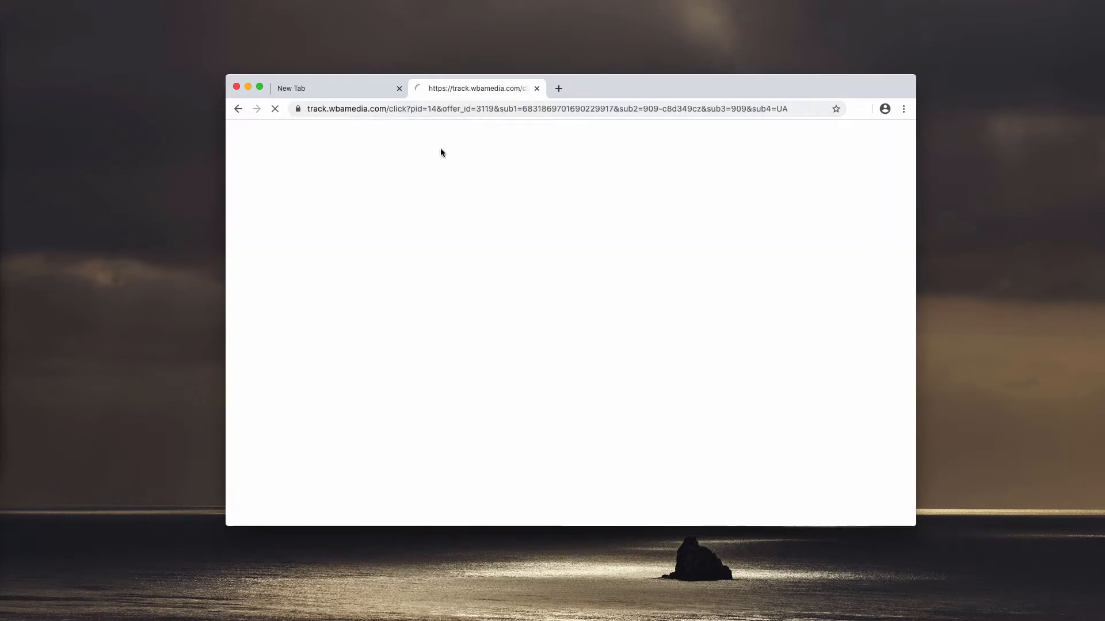
Close the extra rogue tabs, allow click-on-this.today notifications and dismiss its alert
{"action": "left_click", "coordinate": [559, 88]}
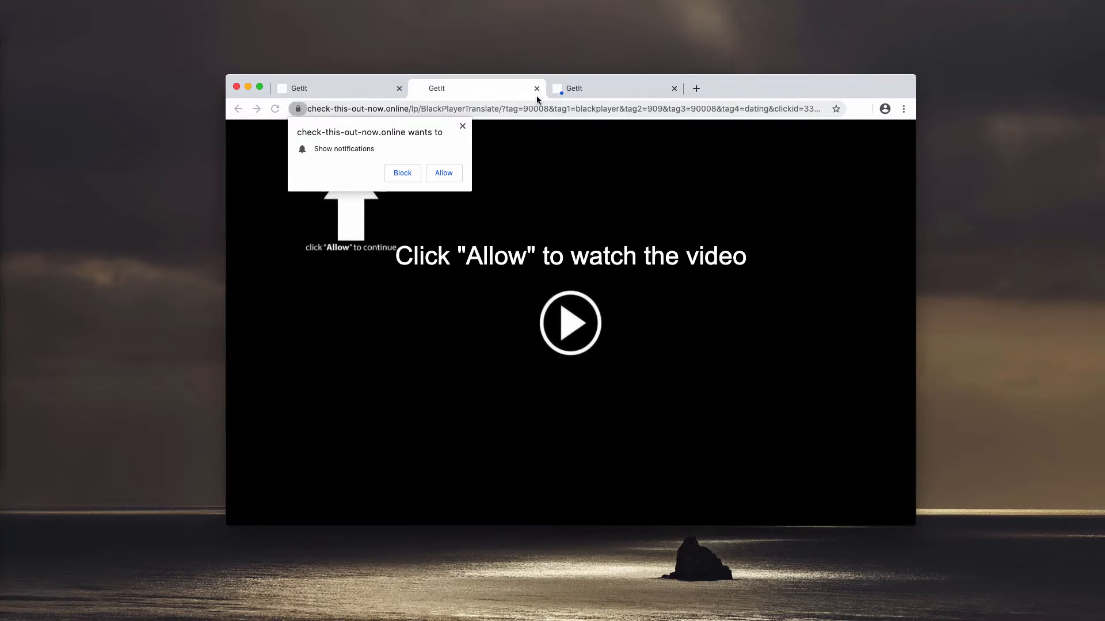
{"action": "left_click", "coordinate": [537, 88]}
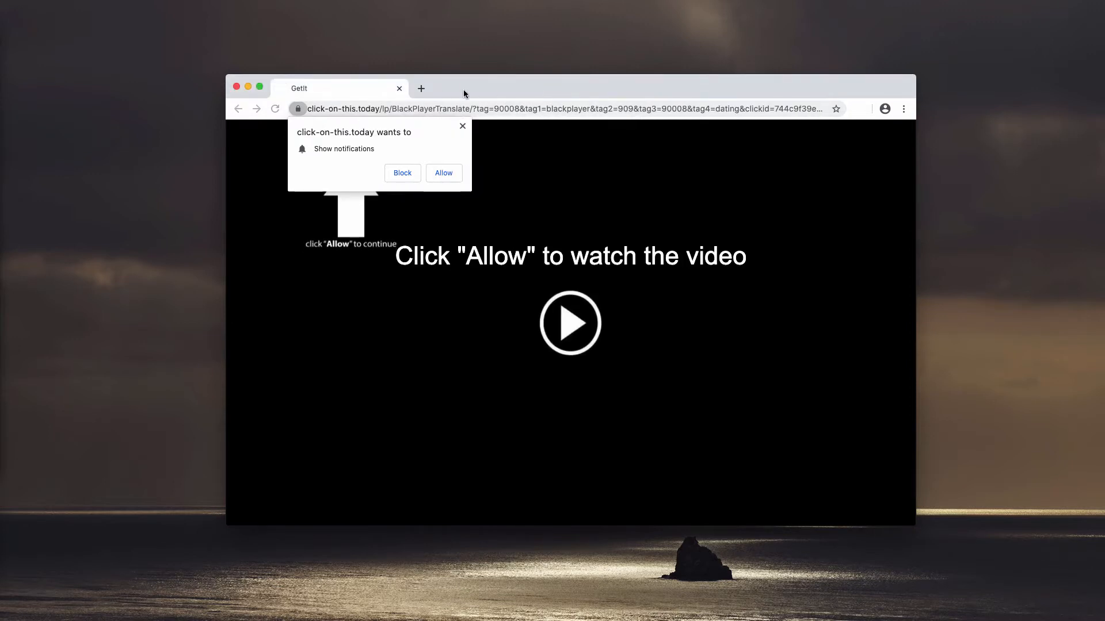
{"action": "left_click", "coordinate": [443, 173]}
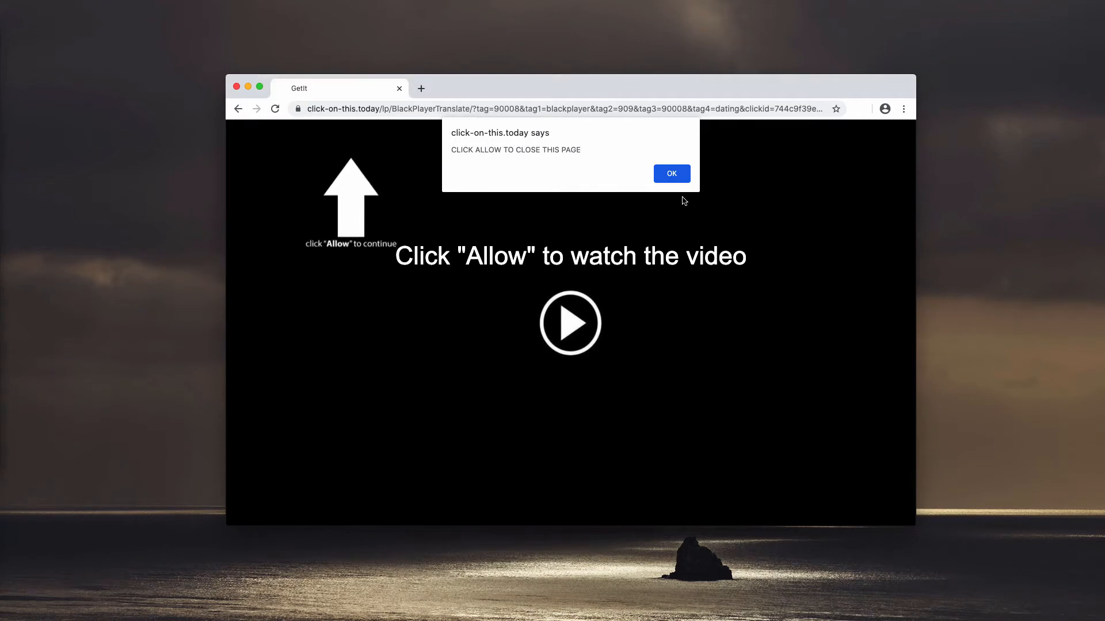
{"action": "left_click", "coordinate": [669, 174]}
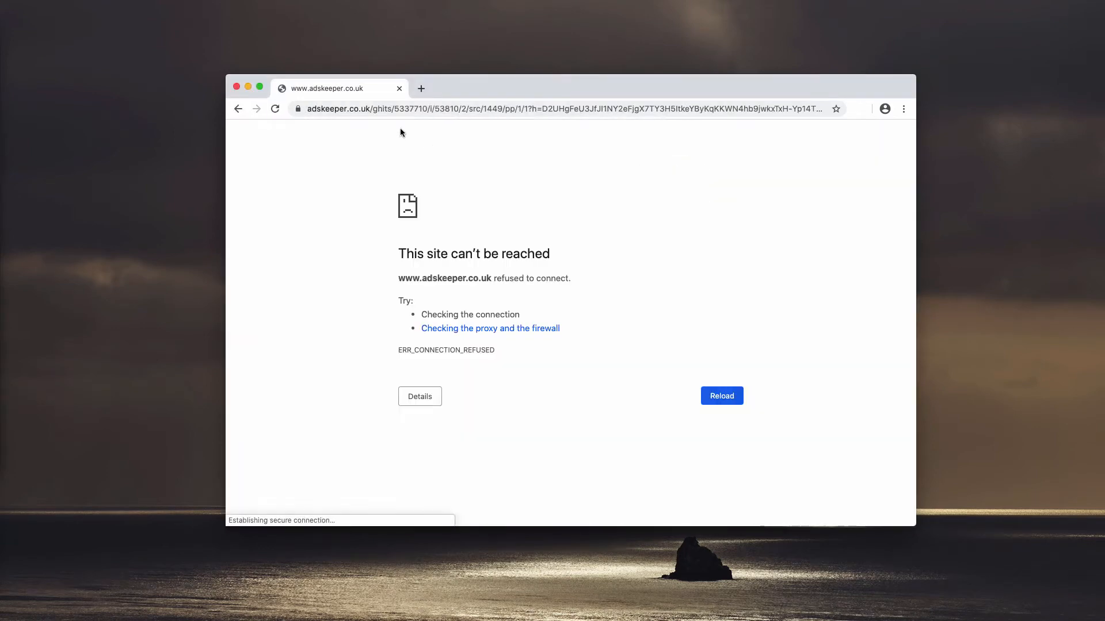
{"action": "mouse_move", "coordinate": [808, 95]}
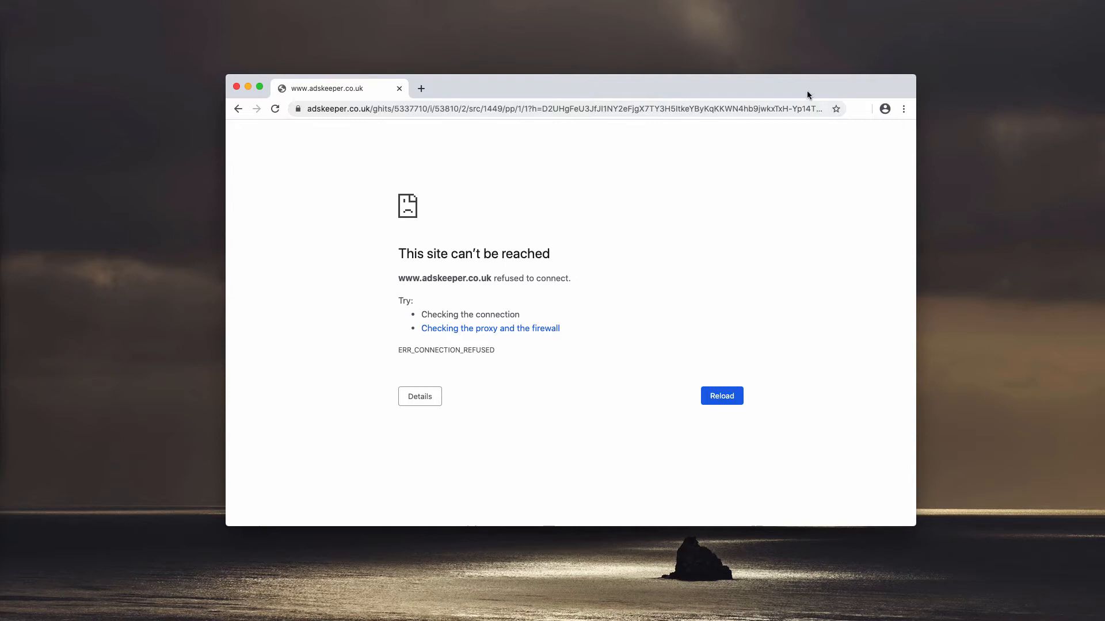
Reach the Notifications permissions page in Chromium's Site Settings
{"action": "left_click", "coordinate": [904, 109]}
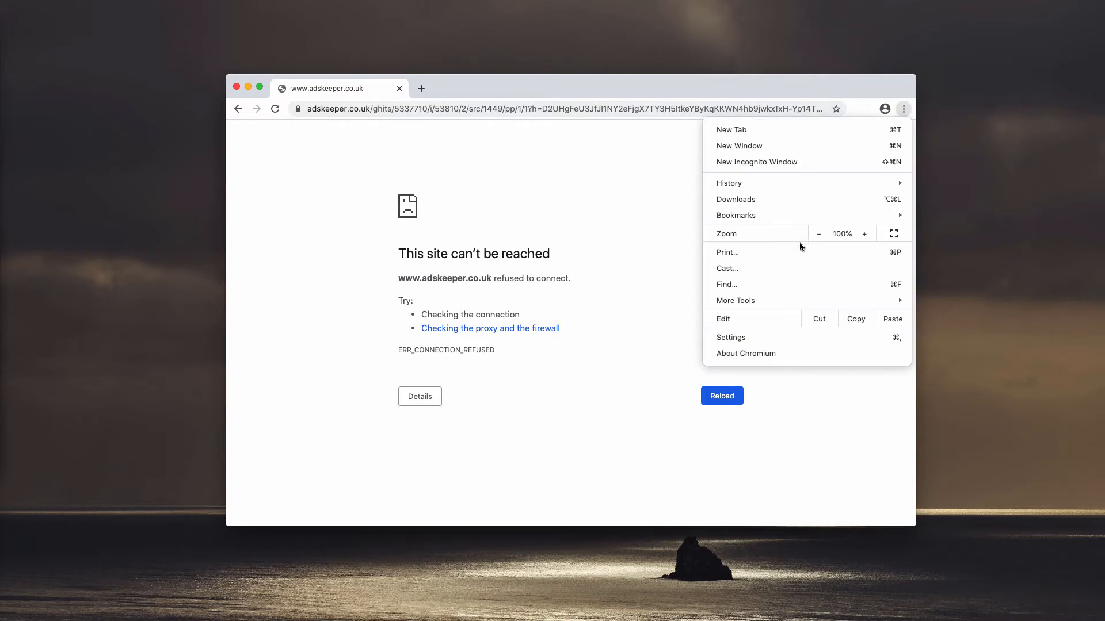
{"action": "mouse_move", "coordinate": [770, 341]}
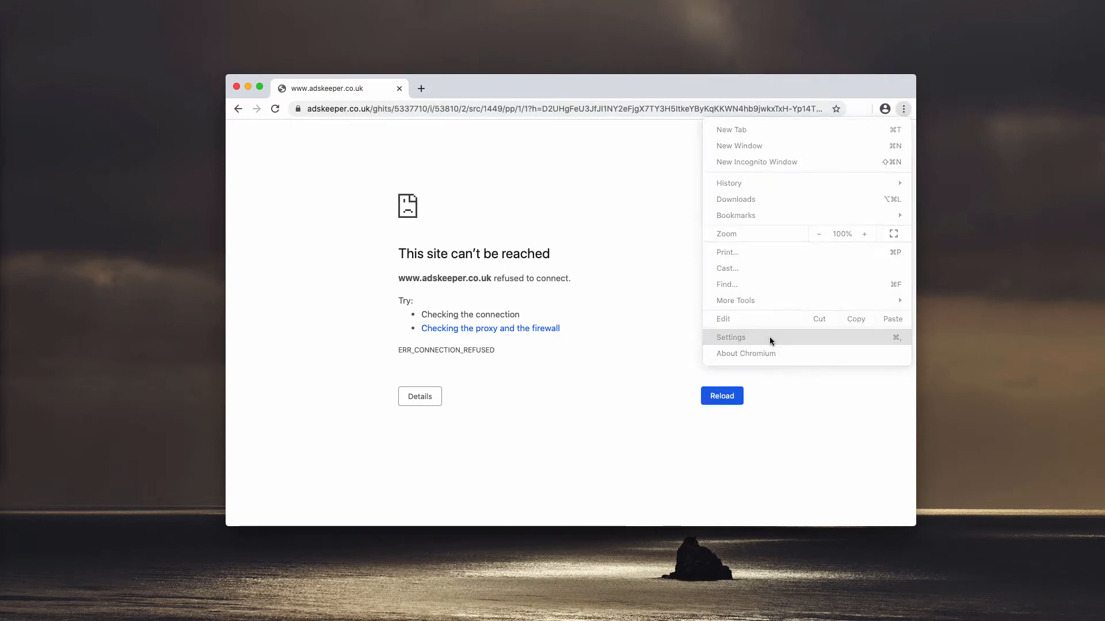
{"action": "left_click", "coordinate": [731, 337]}
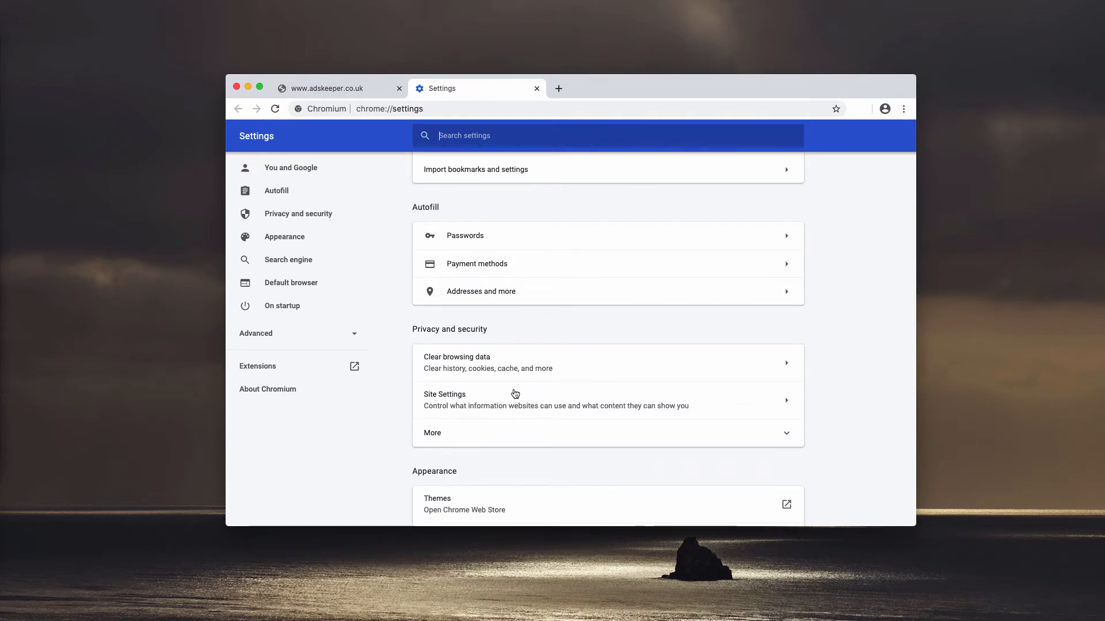
{"action": "left_click", "coordinate": [445, 394]}
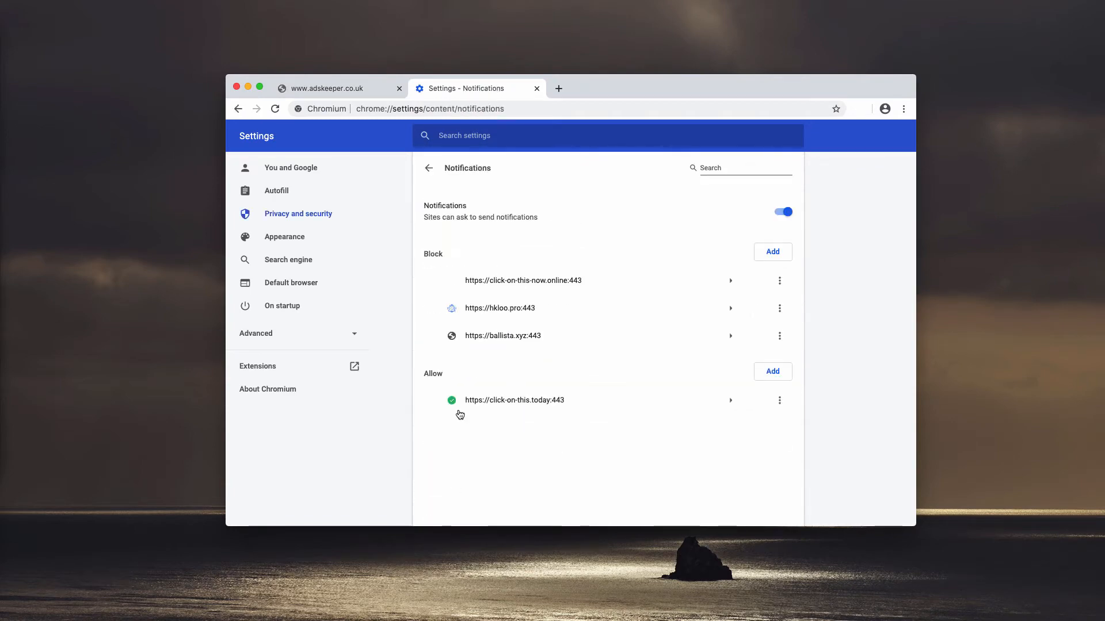
{"action": "mouse_move", "coordinate": [411, 380]}
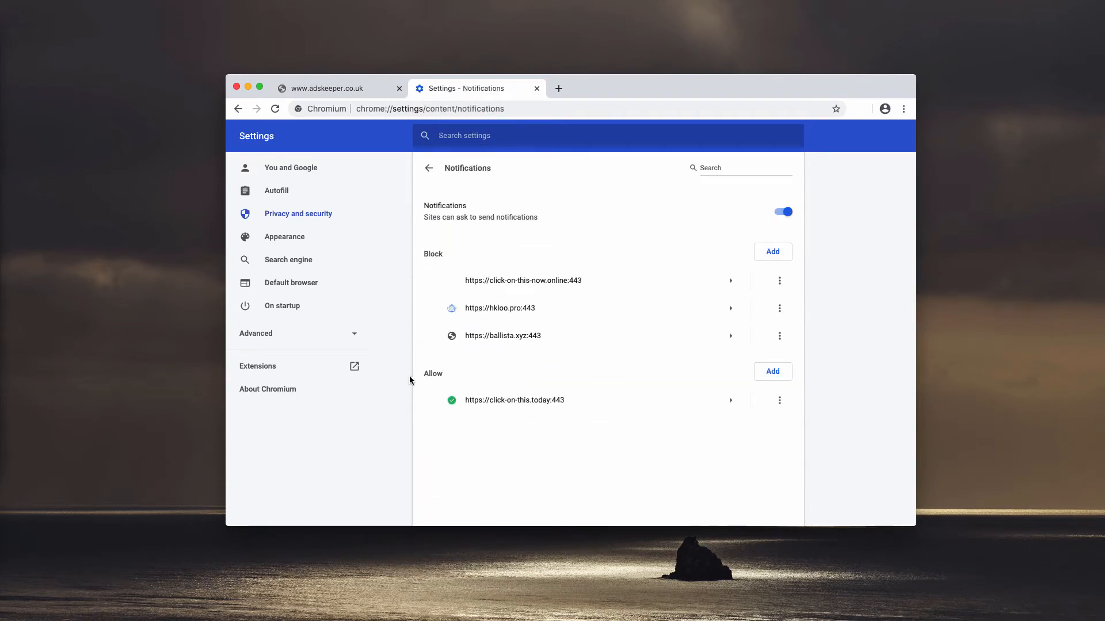
{"action": "mouse_move", "coordinate": [594, 414]}
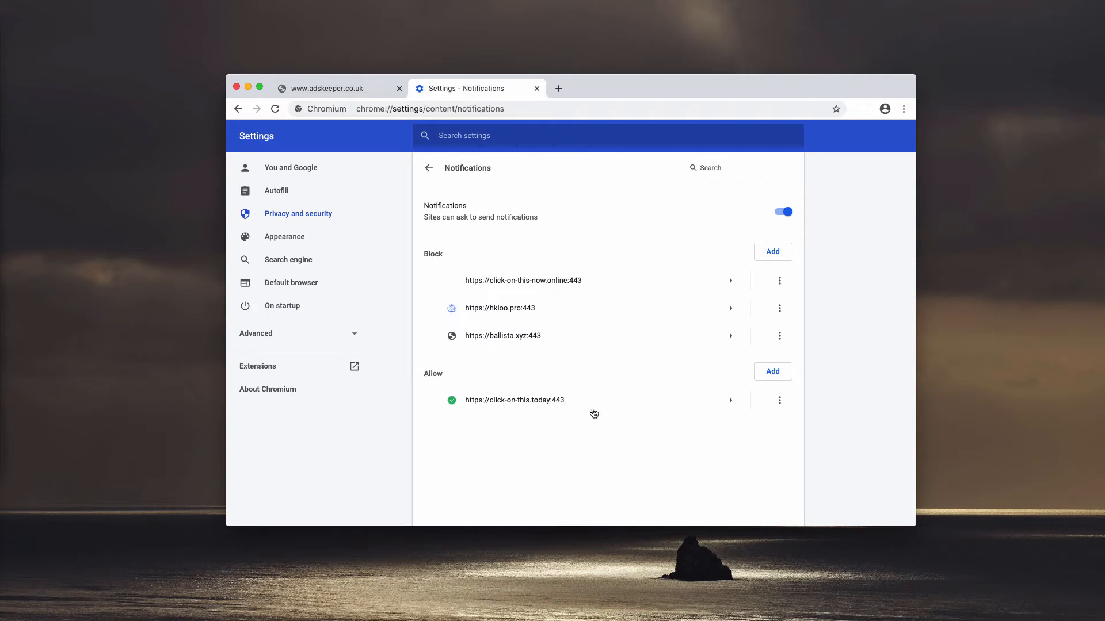
Remove click-on-this.today from allowed and ballista.xyz, hkloo.pro and the last site from blocked
{"action": "left_click", "coordinate": [778, 401]}
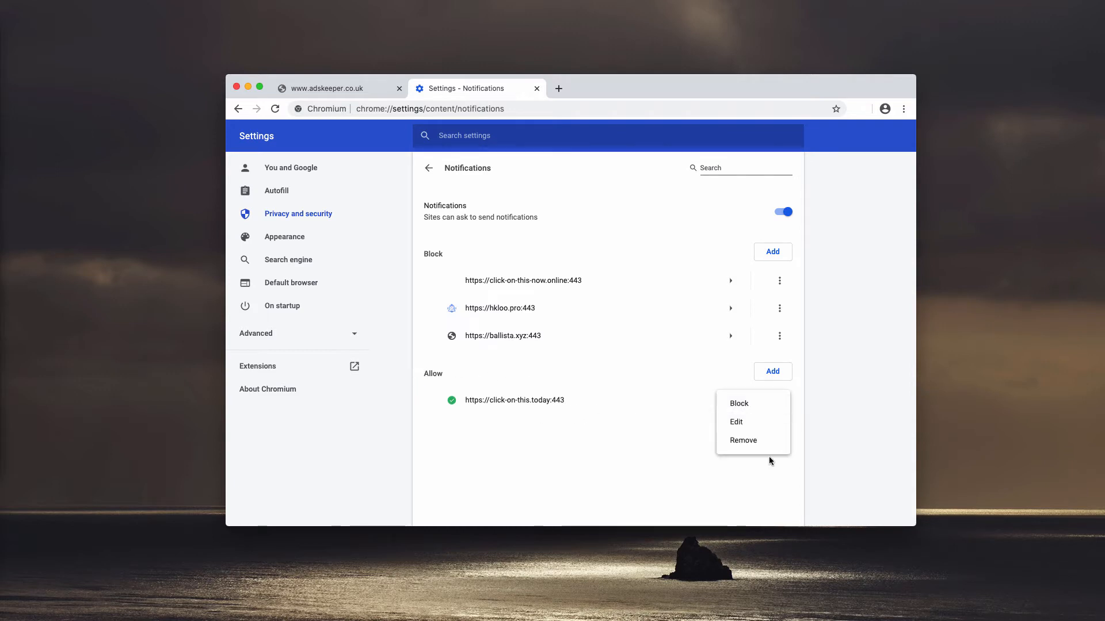
{"action": "left_click", "coordinate": [741, 440]}
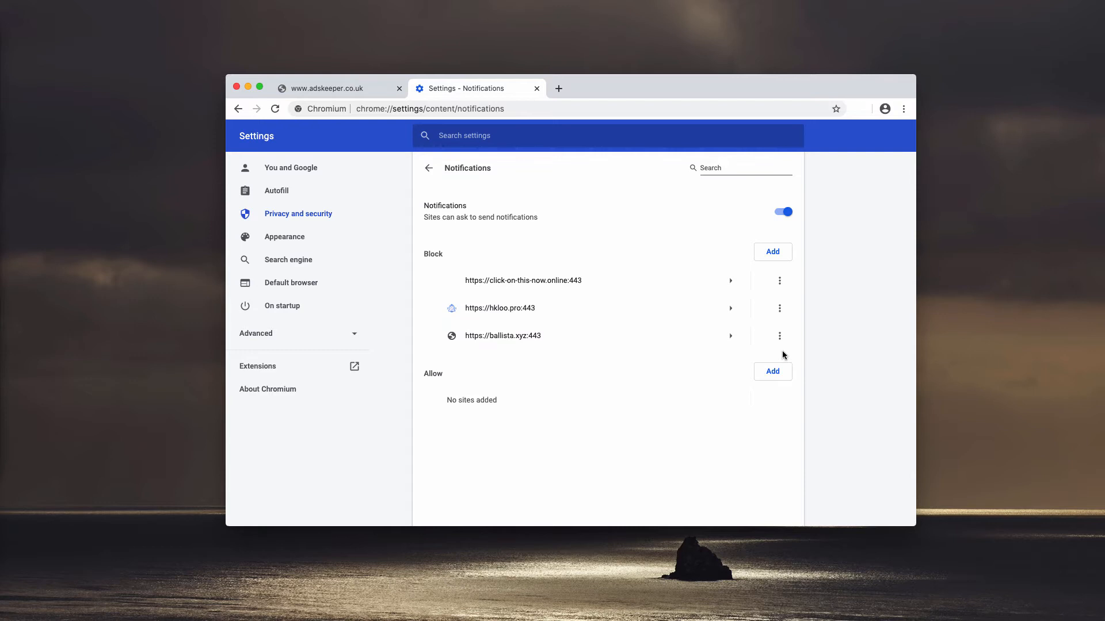
{"action": "left_click", "coordinate": [779, 336]}
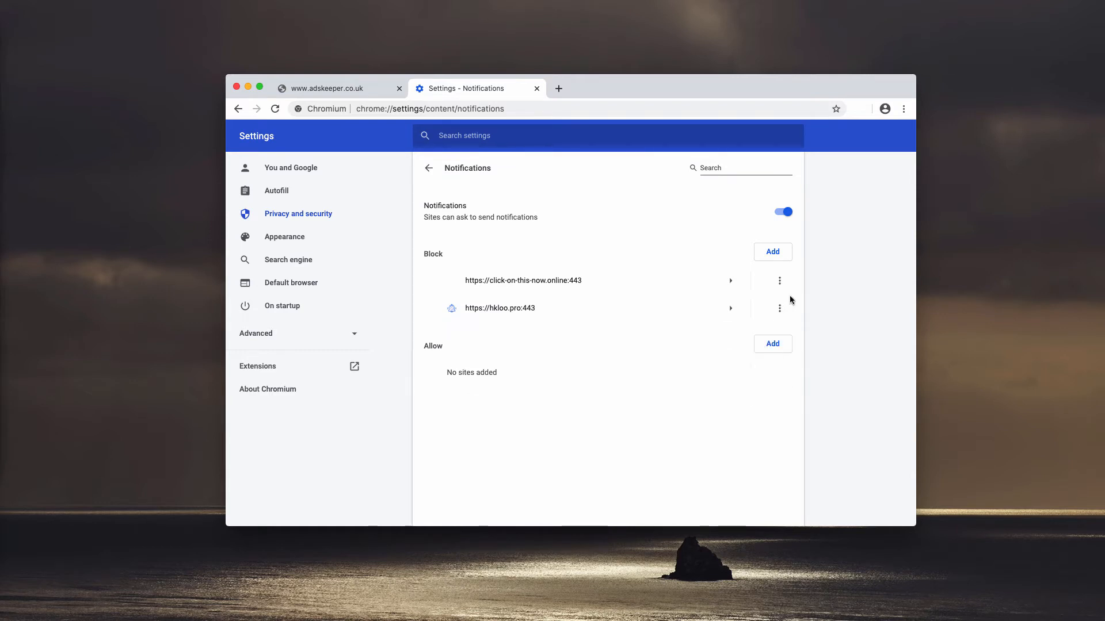
{"action": "left_click", "coordinate": [779, 308]}
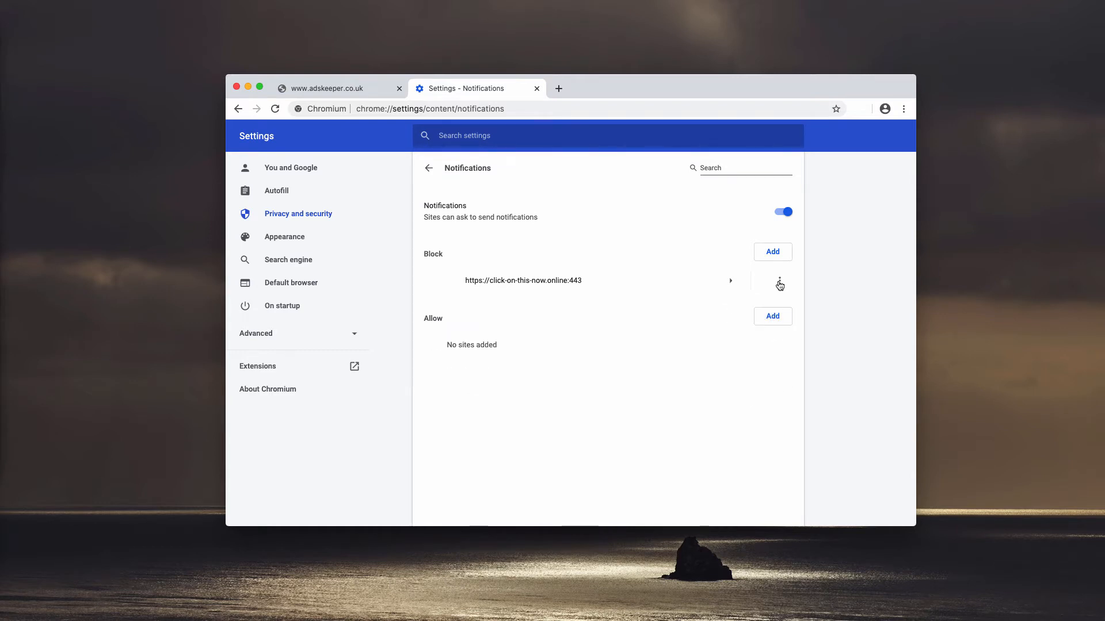
{"action": "left_click", "coordinate": [779, 281]}
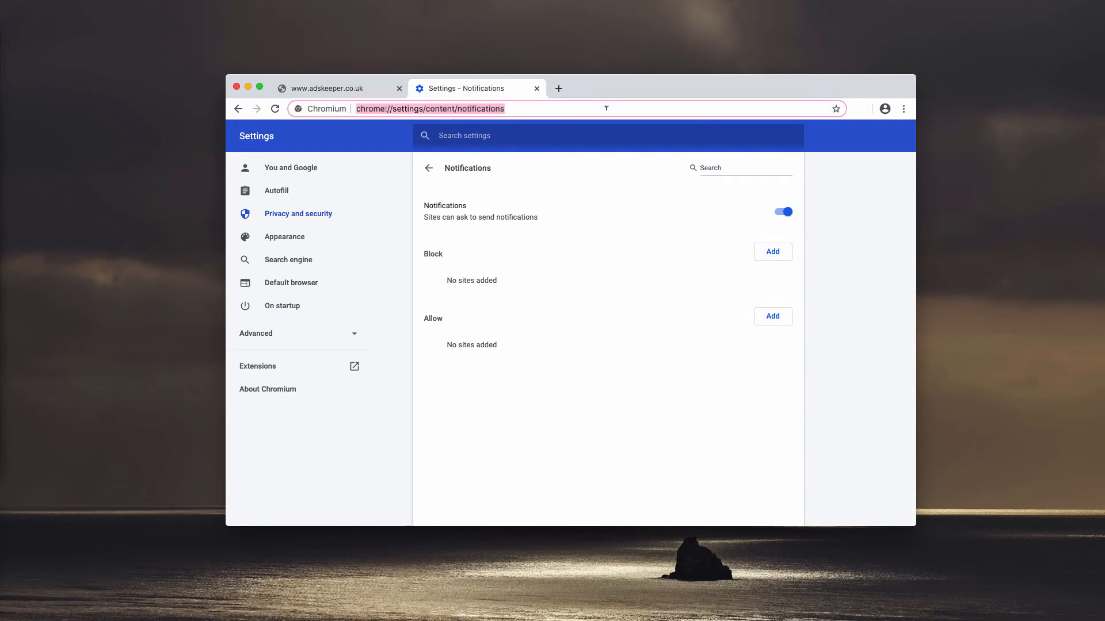
Navigate the tab to combocleaner.com
{"action": "type", "text": "combocleaner.com"}
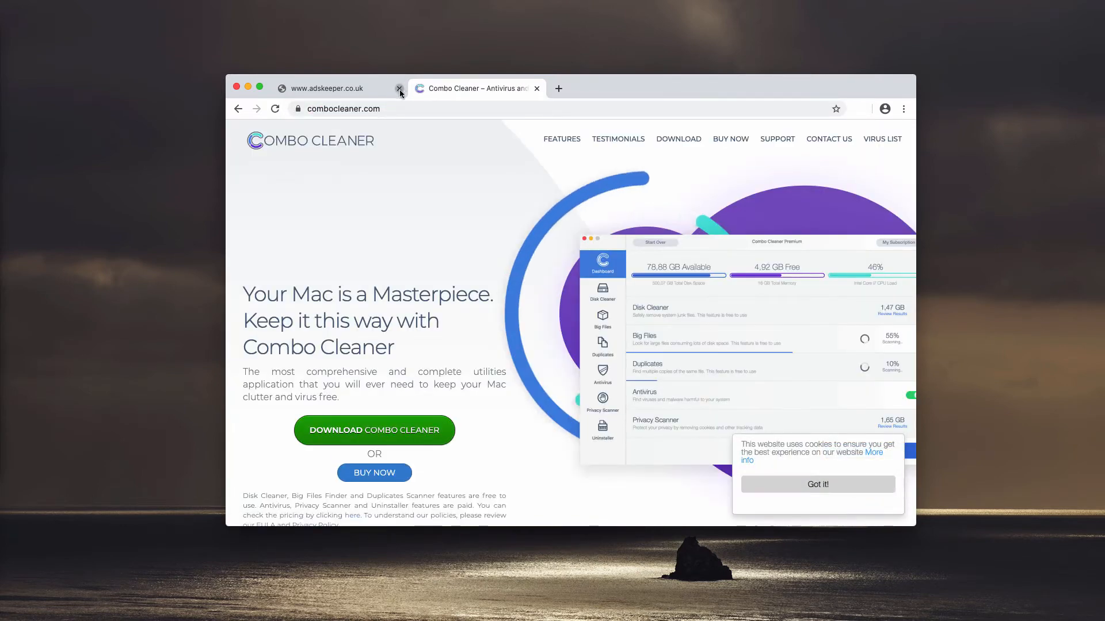
{"action": "left_click", "coordinate": [400, 88]}
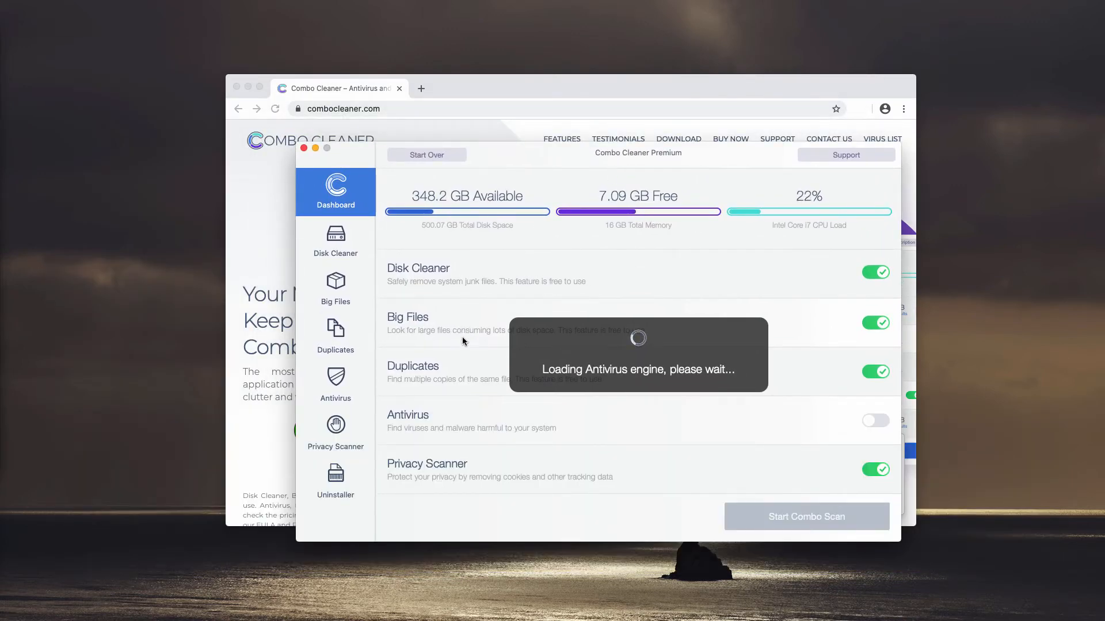
{"action": "mouse_move", "coordinate": [571, 204]}
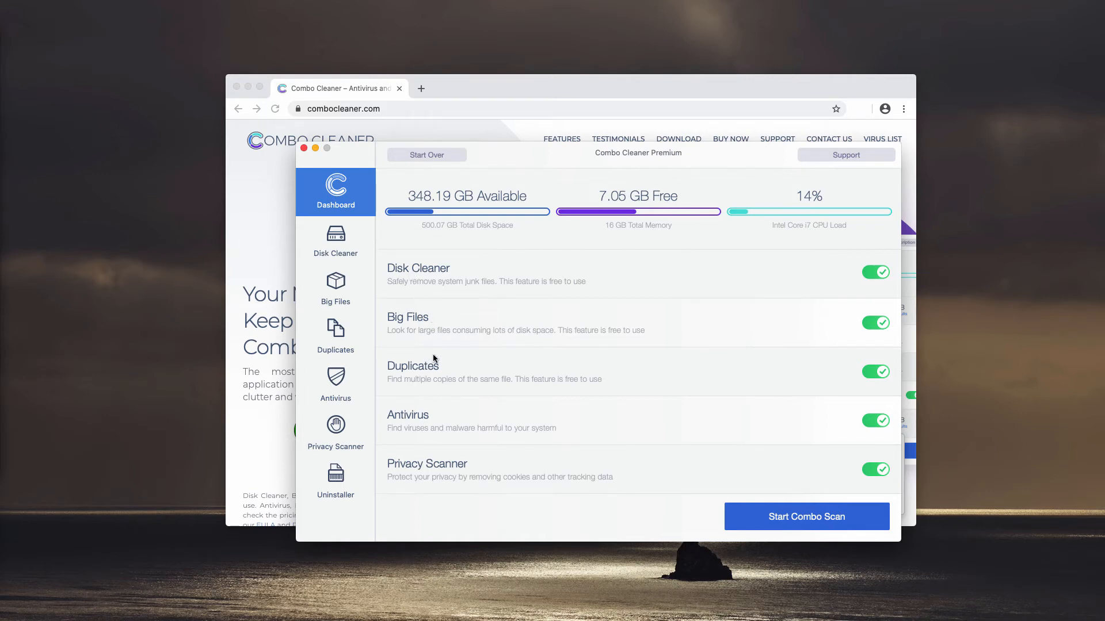
{"action": "mouse_move", "coordinate": [753, 506]}
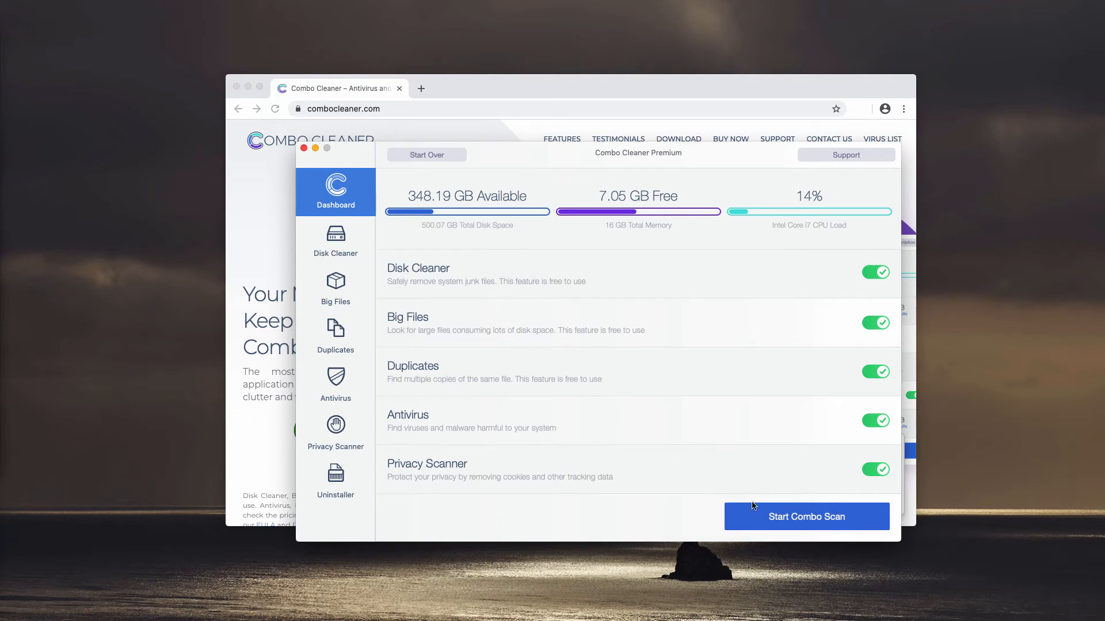
Start the Combo Scan with all five checks enabled
{"action": "left_click", "coordinate": [806, 517]}
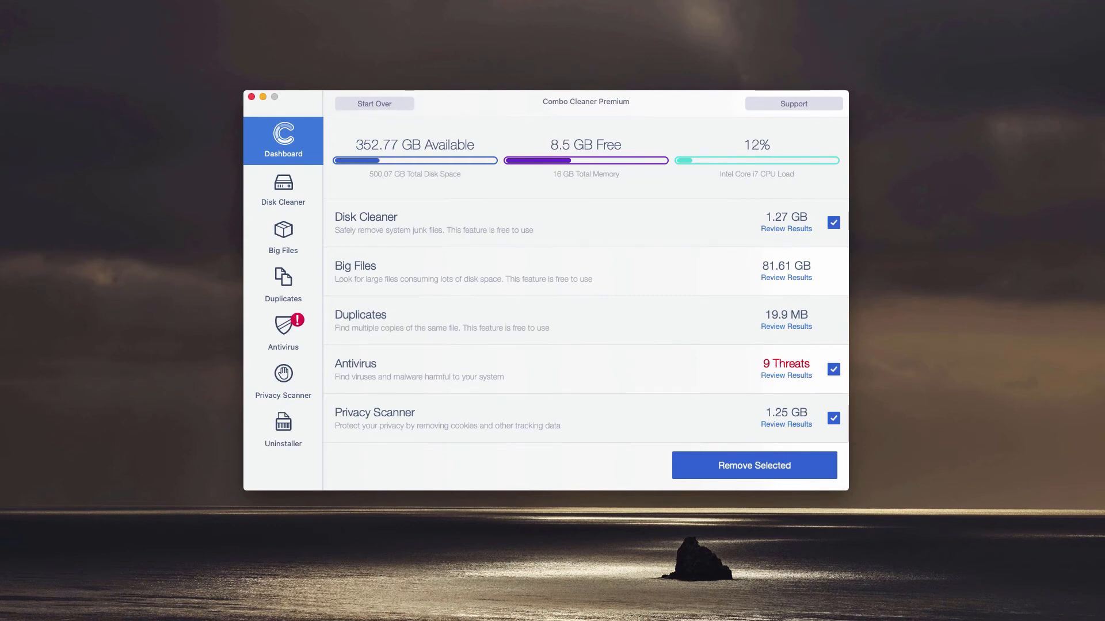
{"action": "mouse_move", "coordinate": [403, 315]}
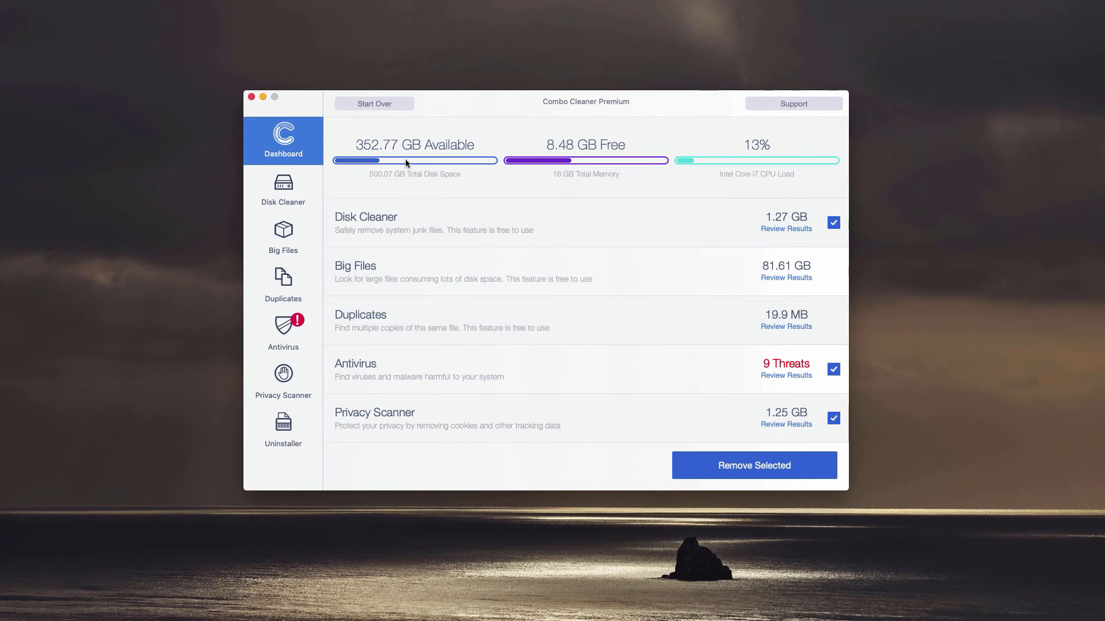
{"action": "mouse_move", "coordinate": [443, 227]}
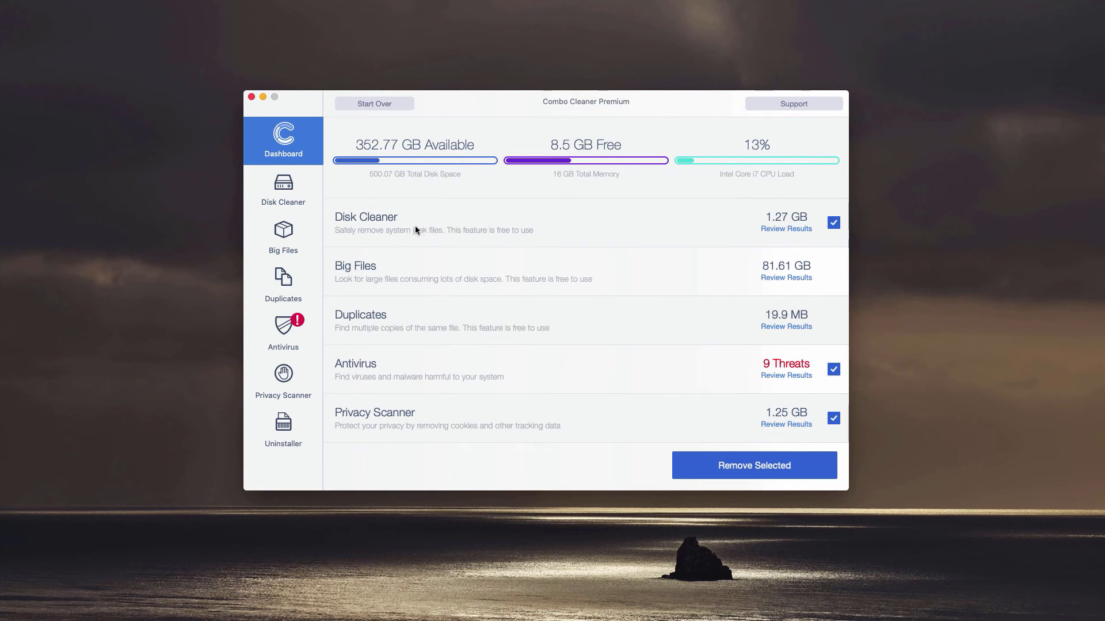
{"action": "mouse_move", "coordinate": [412, 227]}
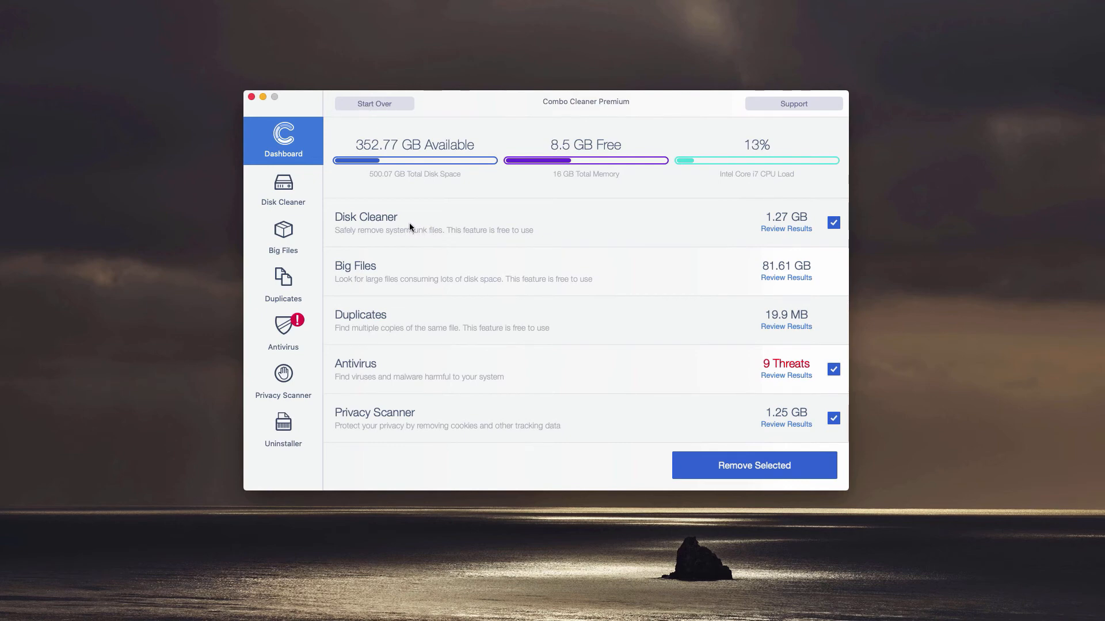
{"action": "mouse_move", "coordinate": [423, 248]}
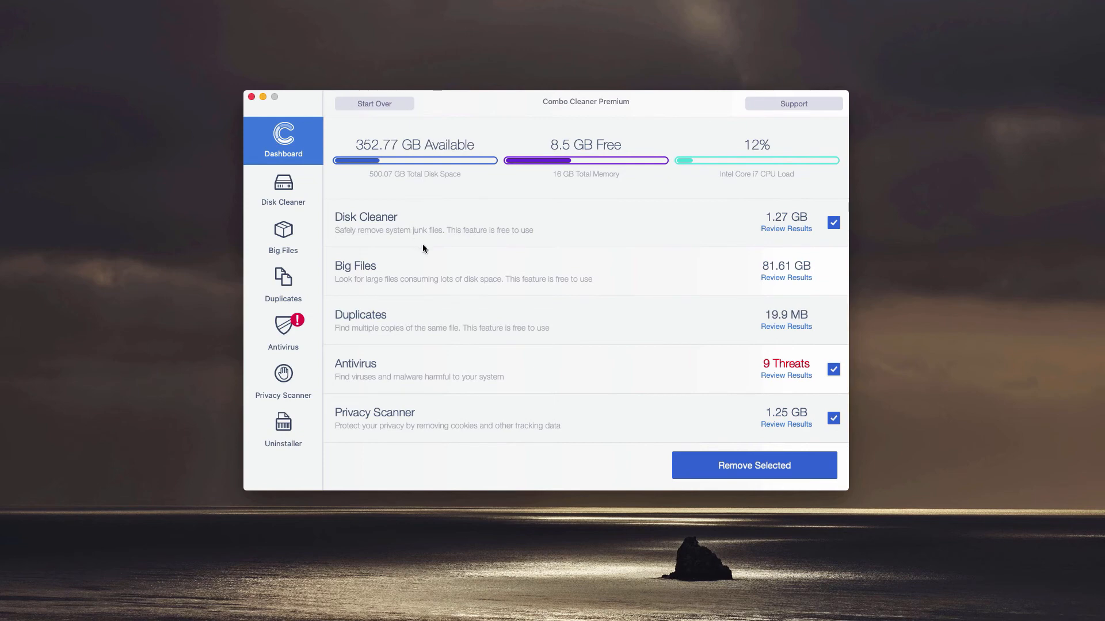
{"action": "mouse_move", "coordinate": [393, 365]}
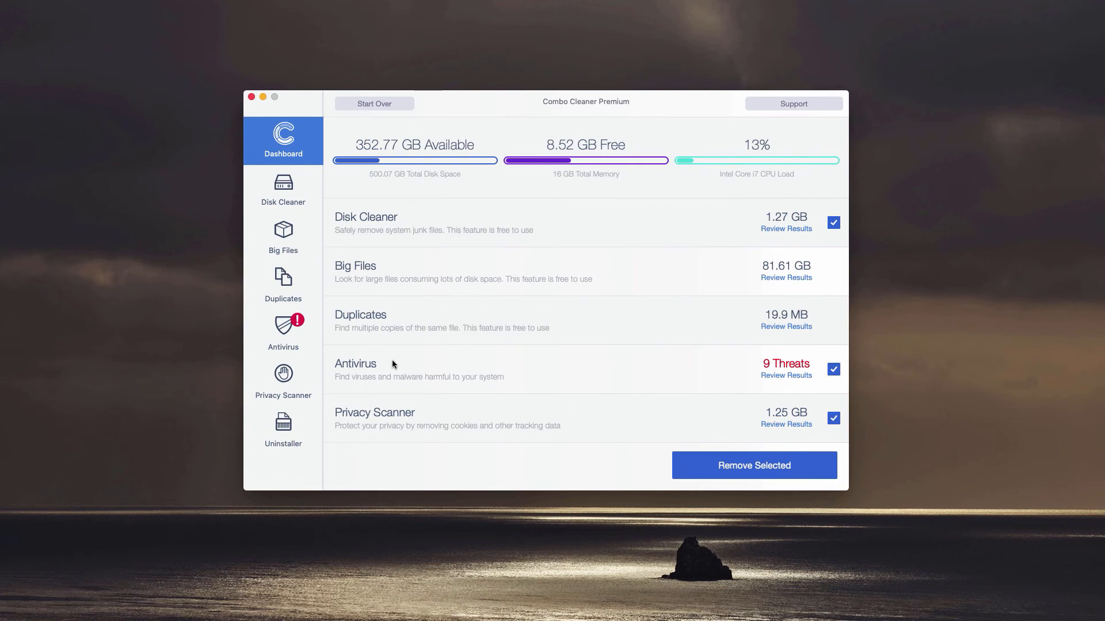
{"action": "mouse_move", "coordinate": [390, 373]}
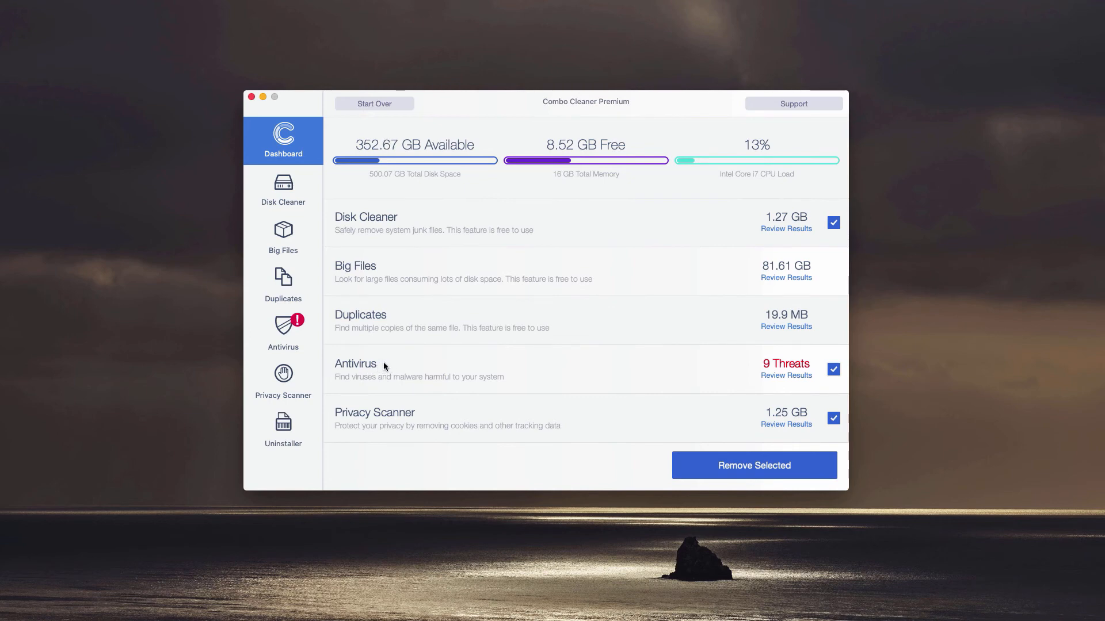
{"action": "mouse_move", "coordinate": [723, 425]}
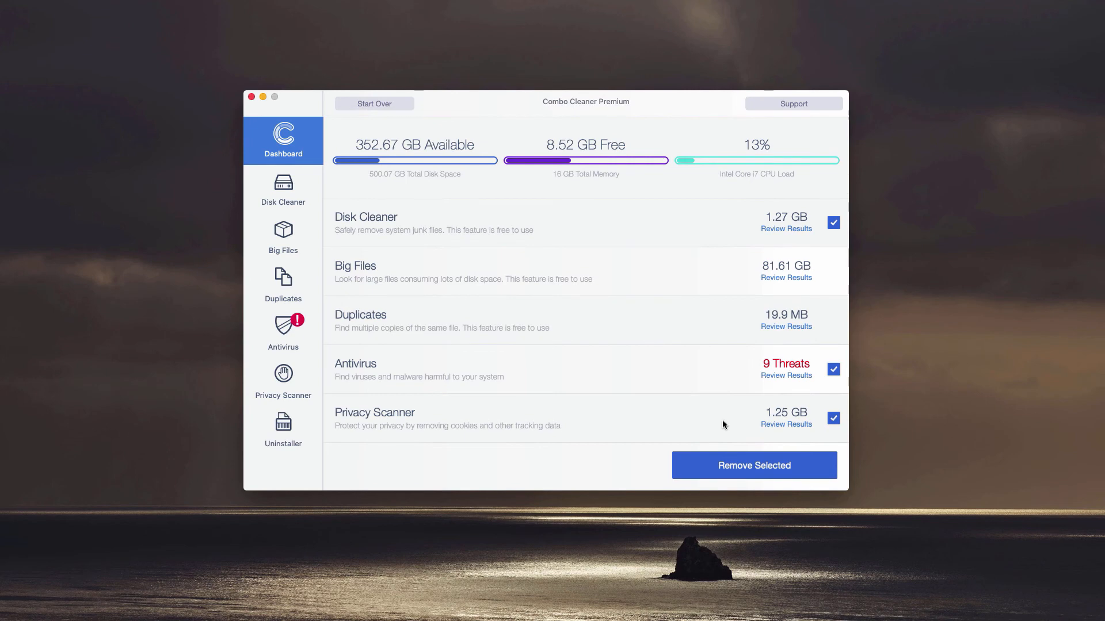
{"action": "mouse_move", "coordinate": [784, 381]}
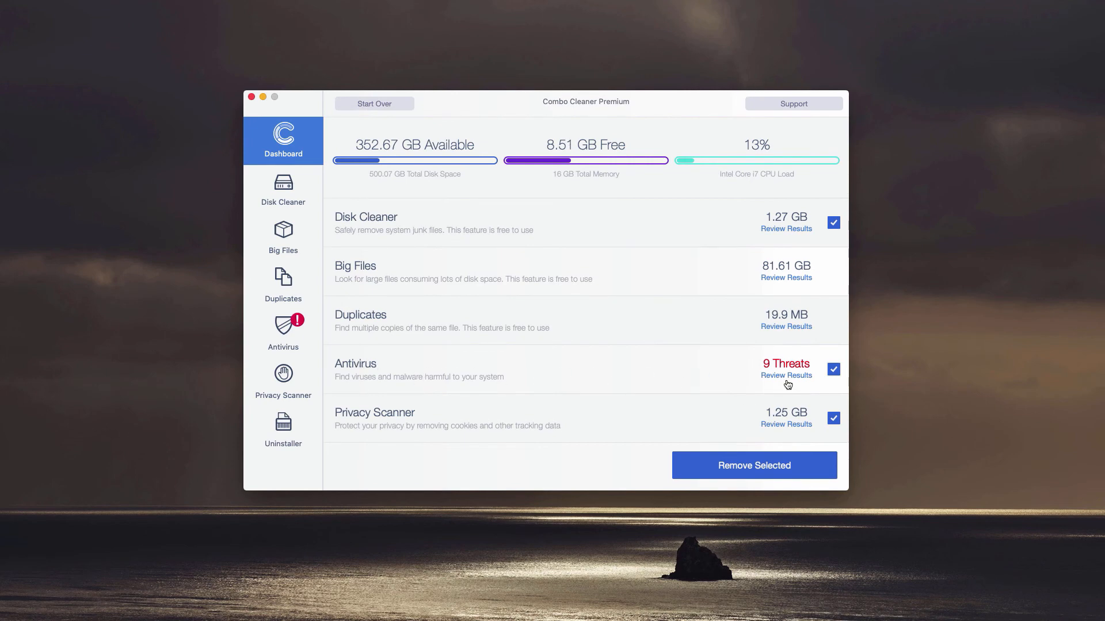
Review the 9 antivirus threats, scrolling through the hijacked-browser and adware entries
{"action": "left_click", "coordinate": [786, 376]}
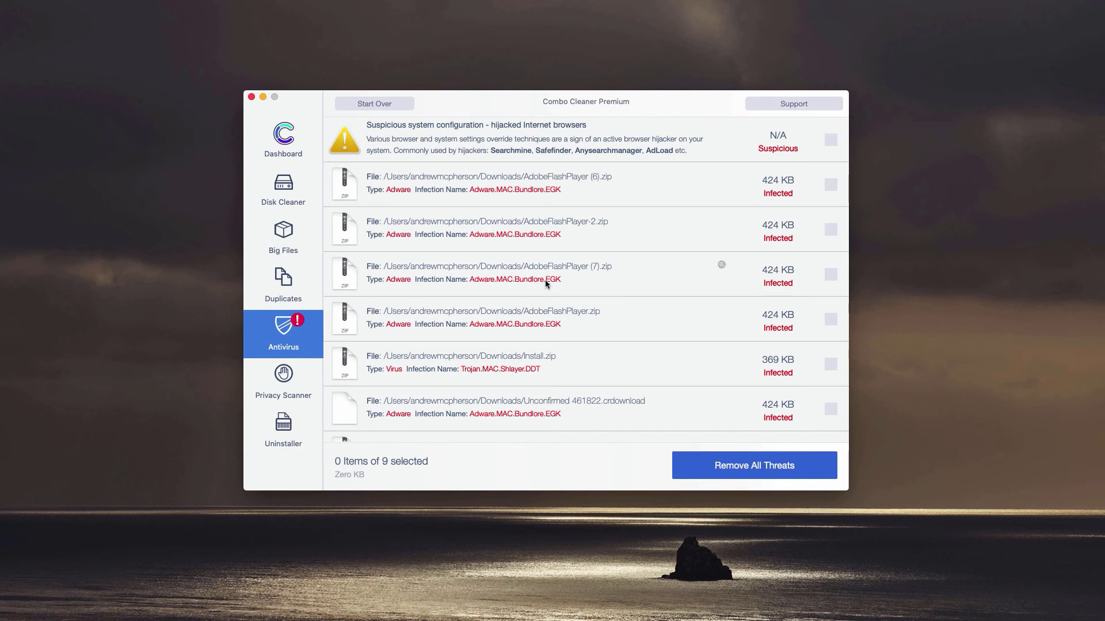
{"action": "mouse_move", "coordinate": [543, 224]}
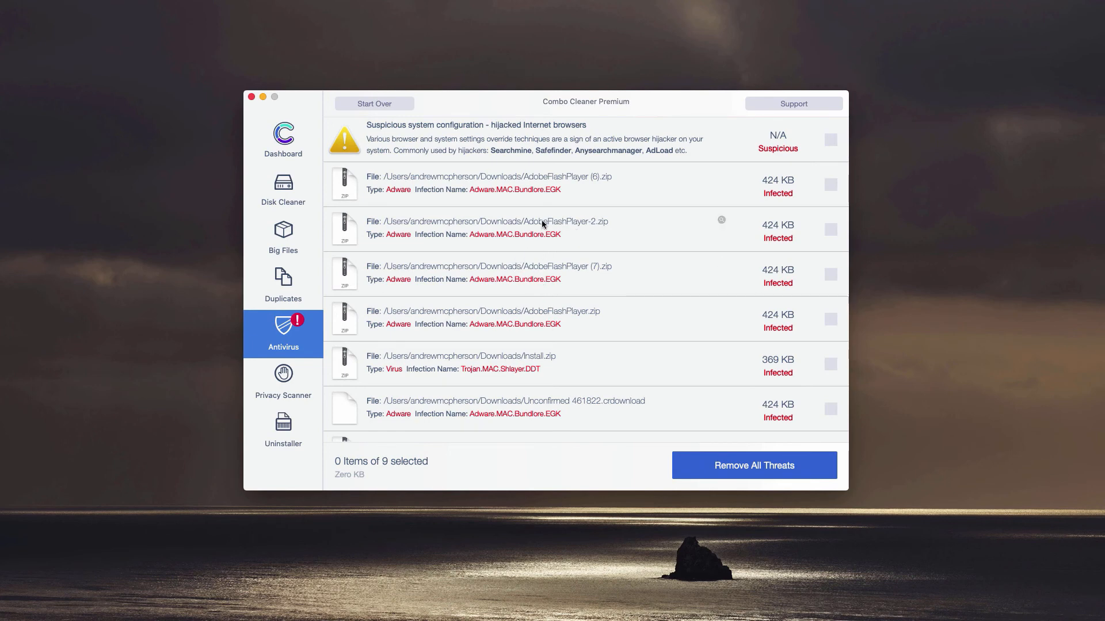
{"action": "scroll", "scroll_direction": "down", "scroll_amount": 3}
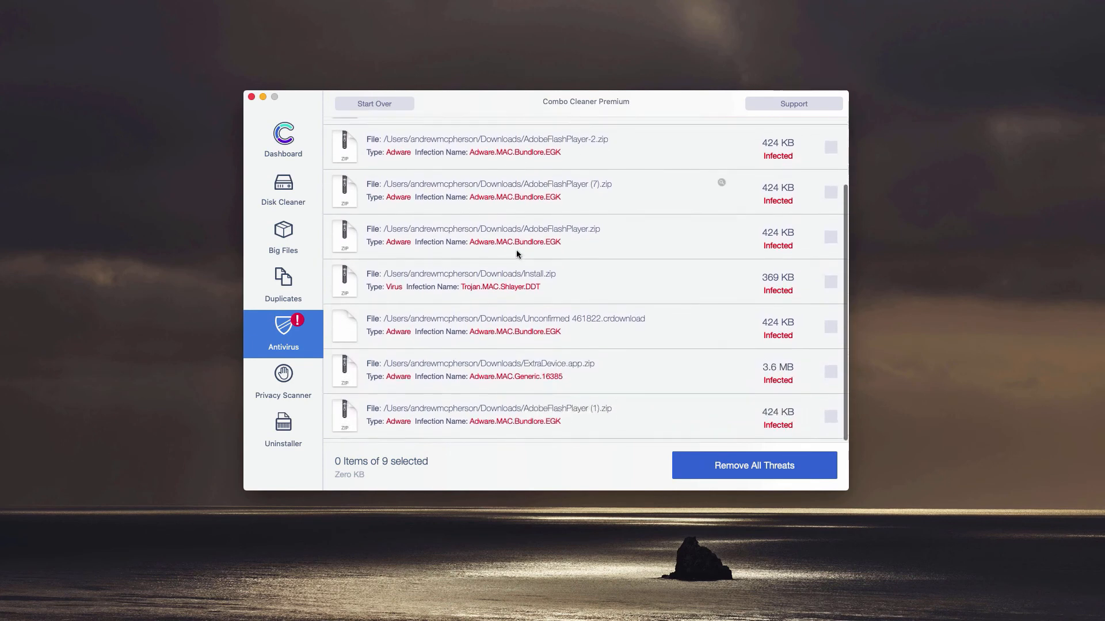
{"action": "scroll", "scroll_direction": "up", "scroll_amount": 3}
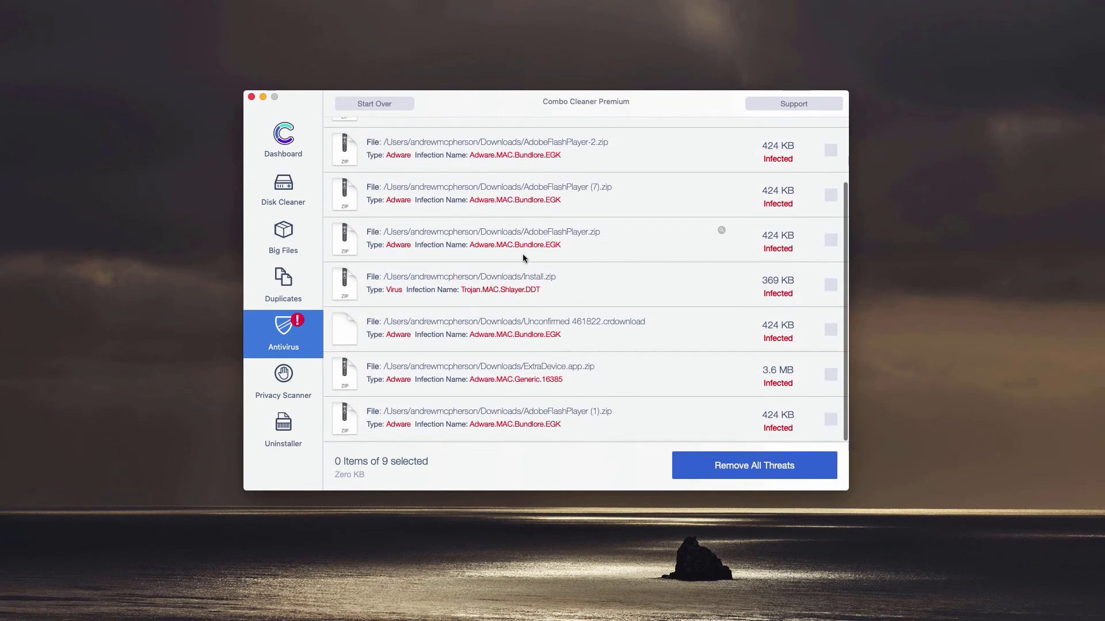
{"action": "scroll", "scroll_direction": "up", "scroll_amount": 3}
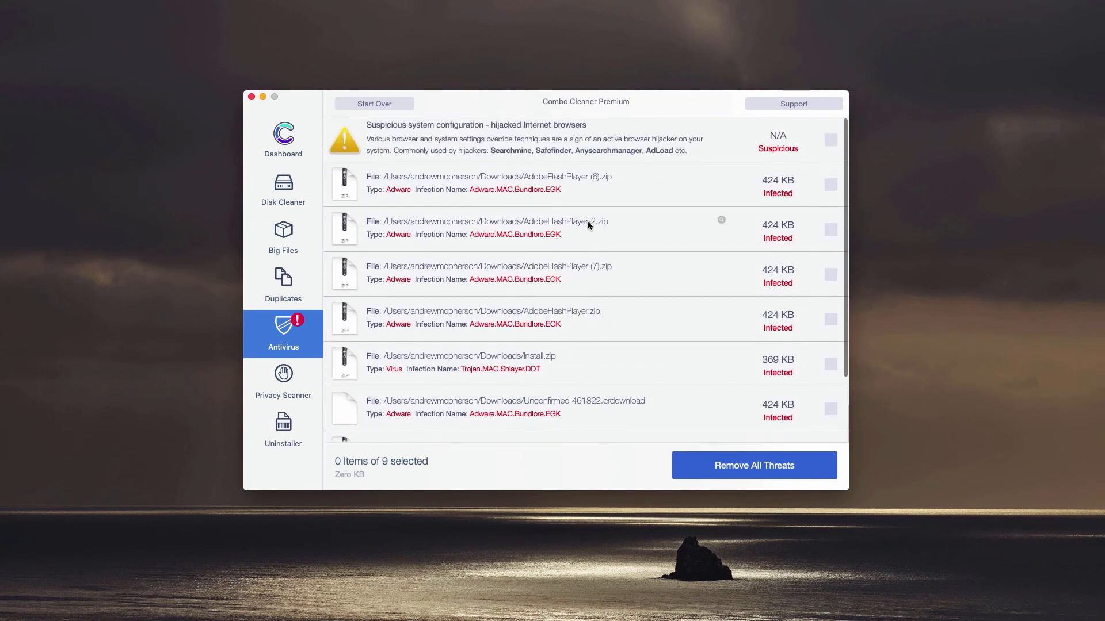
{"action": "mouse_move", "coordinate": [722, 192]}
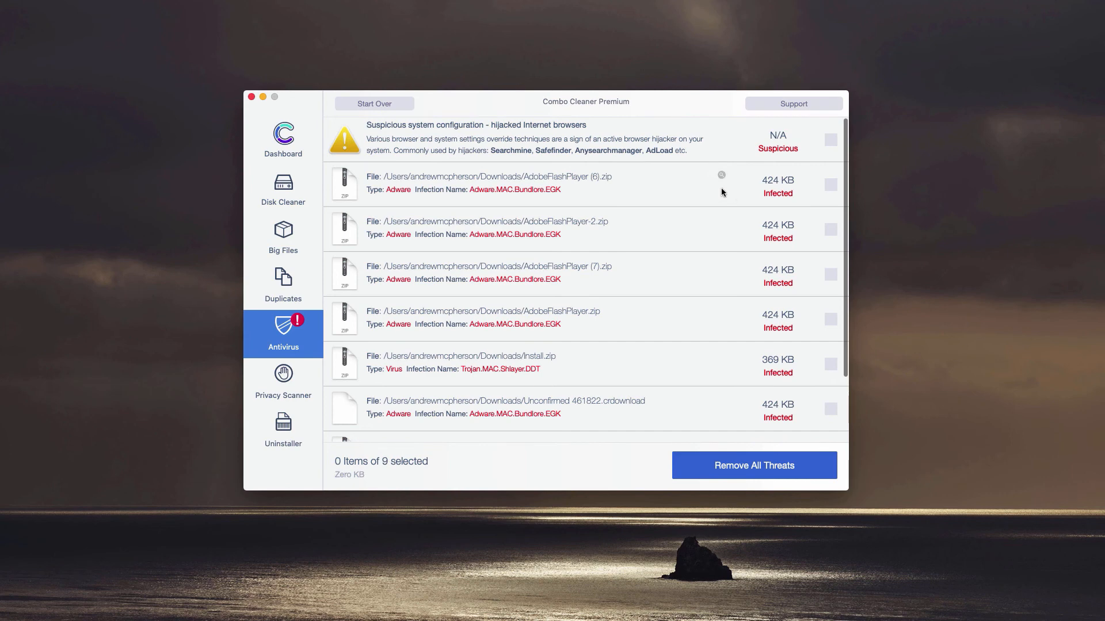
{"action": "mouse_move", "coordinate": [606, 201]}
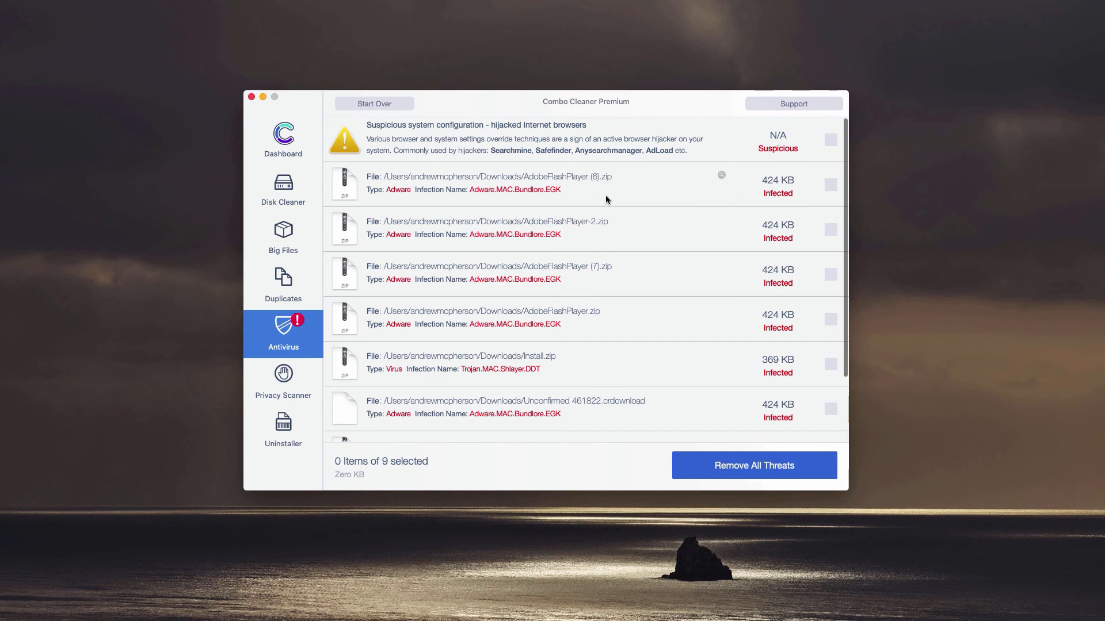
{"action": "mouse_move", "coordinate": [532, 191]}
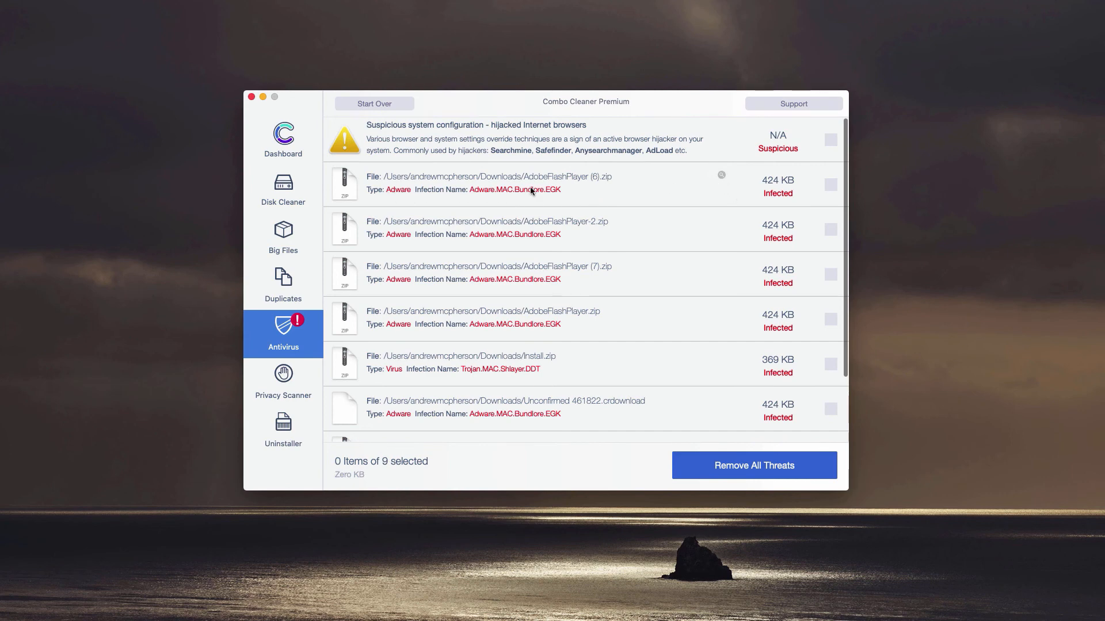
{"action": "mouse_move", "coordinate": [386, 180]}
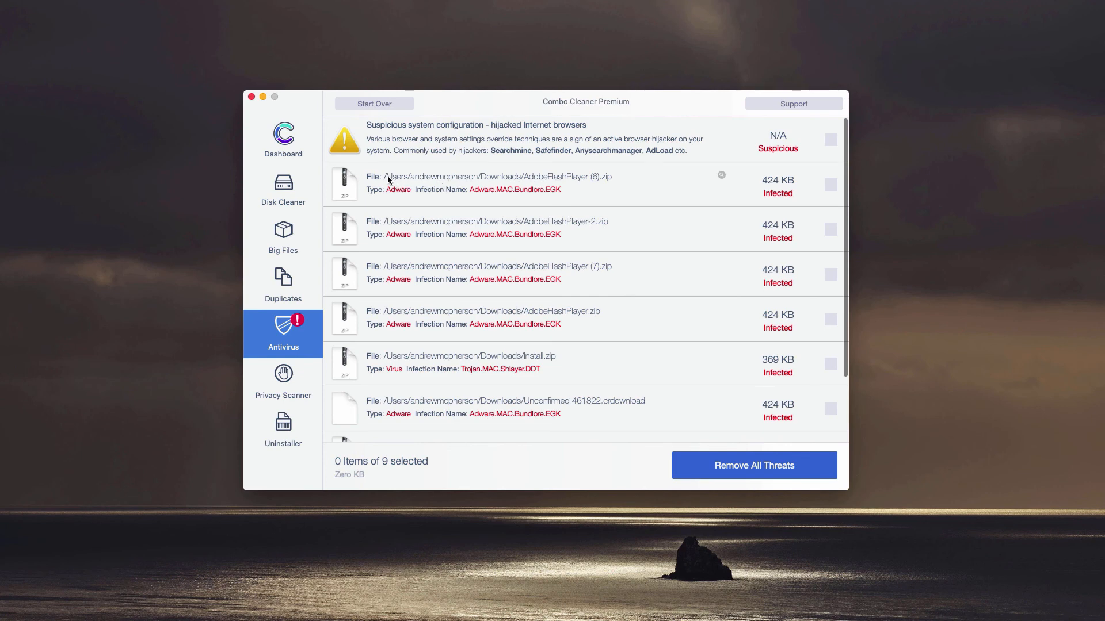
{"action": "mouse_move", "coordinate": [439, 178]}
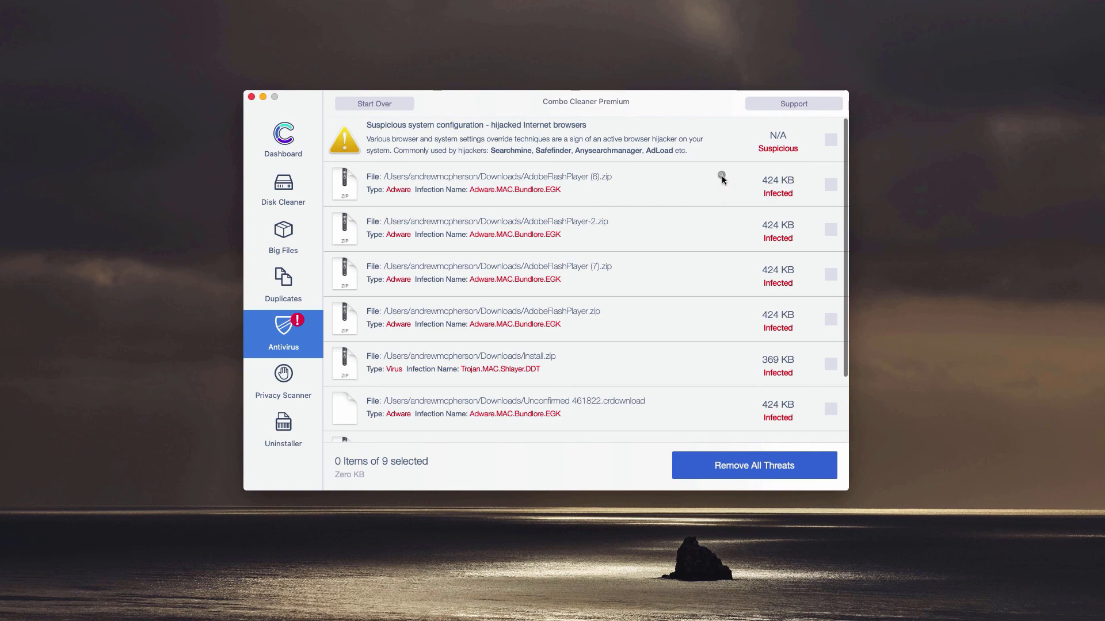
{"action": "left_click", "coordinate": [721, 176]}
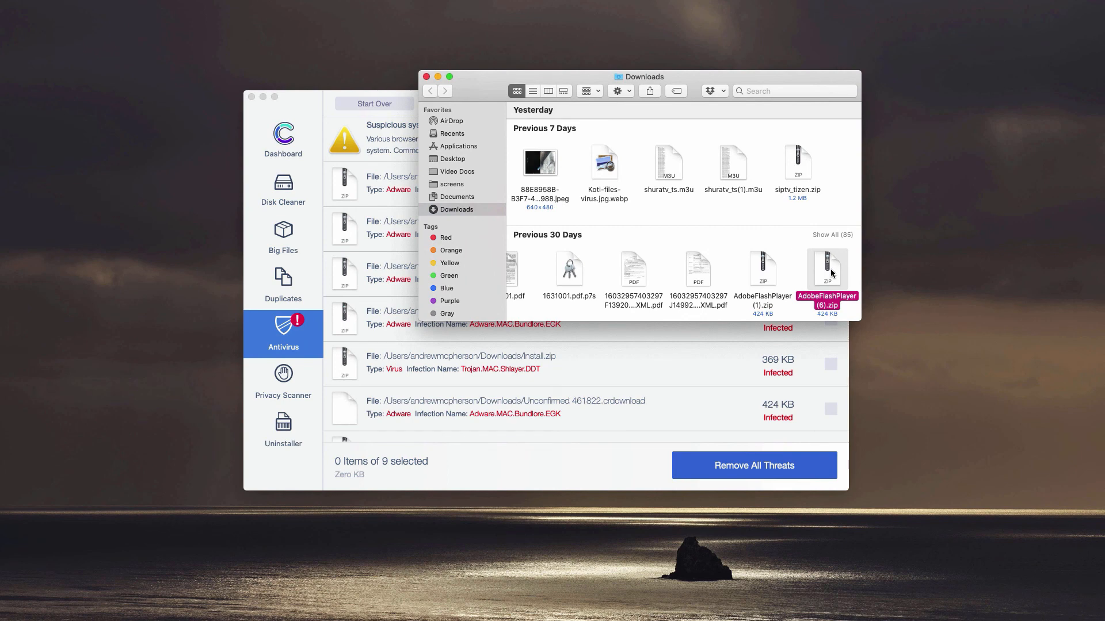
{"action": "right_click", "coordinate": [826, 270]}
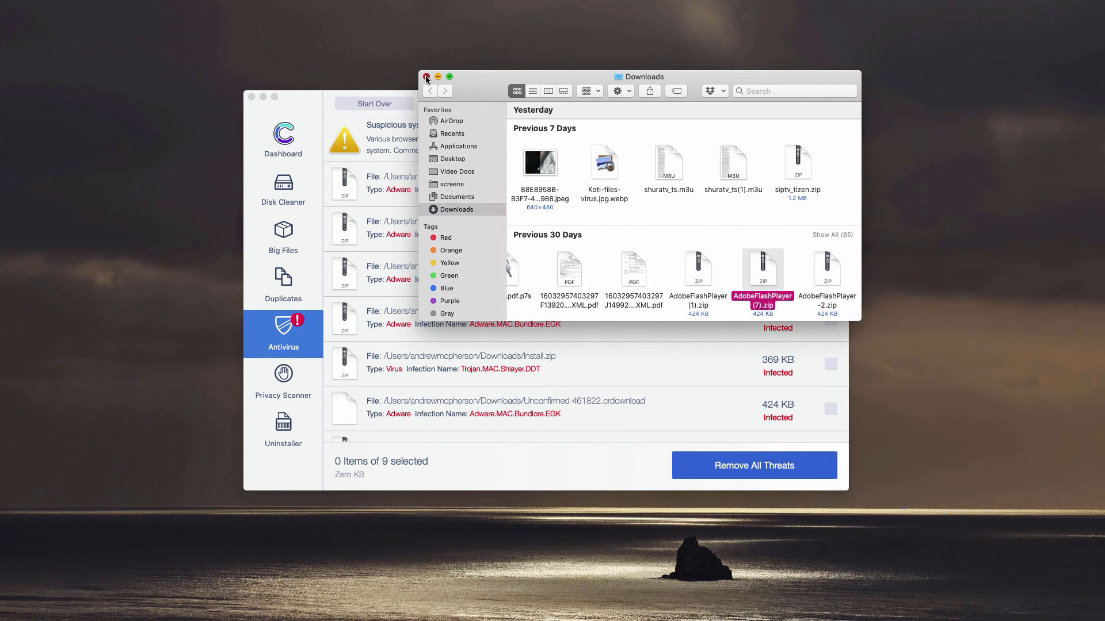
{"action": "left_click", "coordinate": [426, 76]}
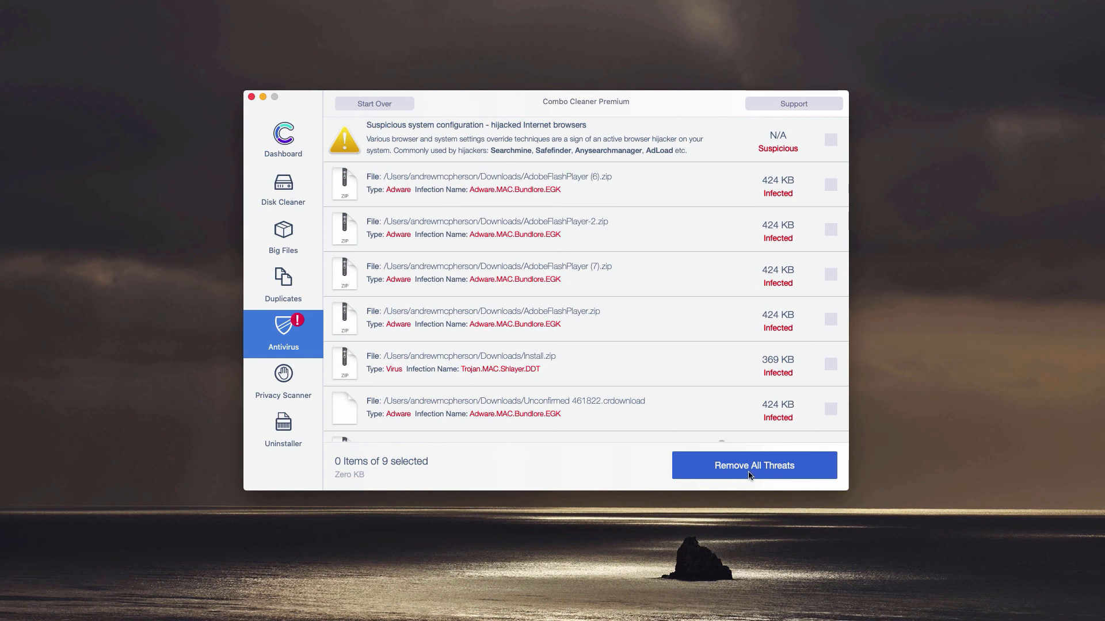